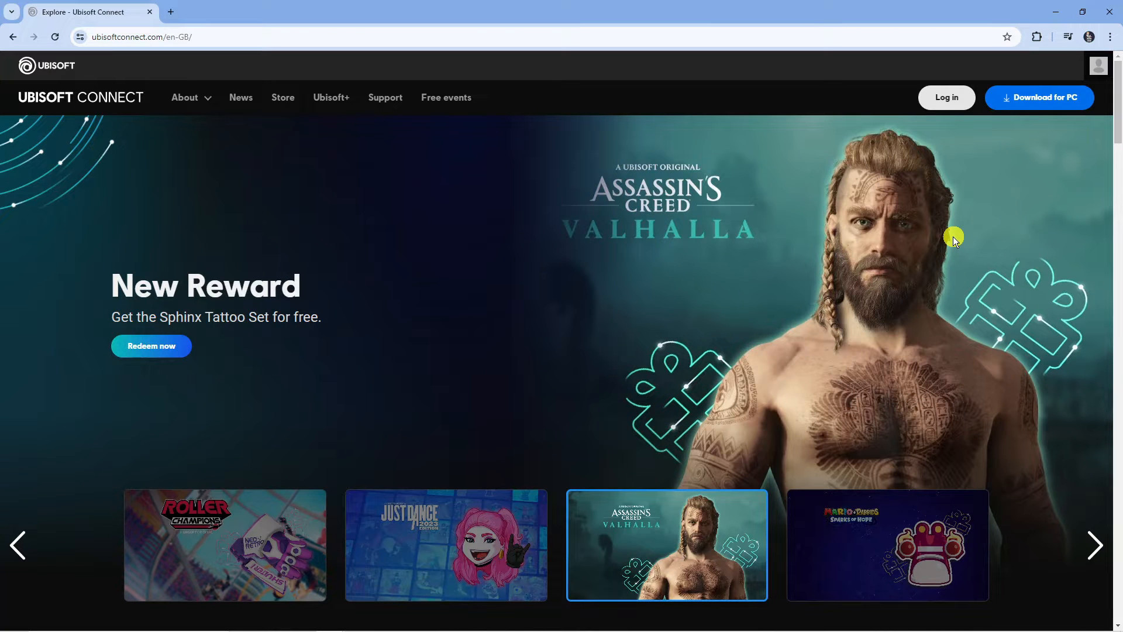
- Download the Ubisoft Connect PC installer and launch it from the browser downloads
click(887, 544)
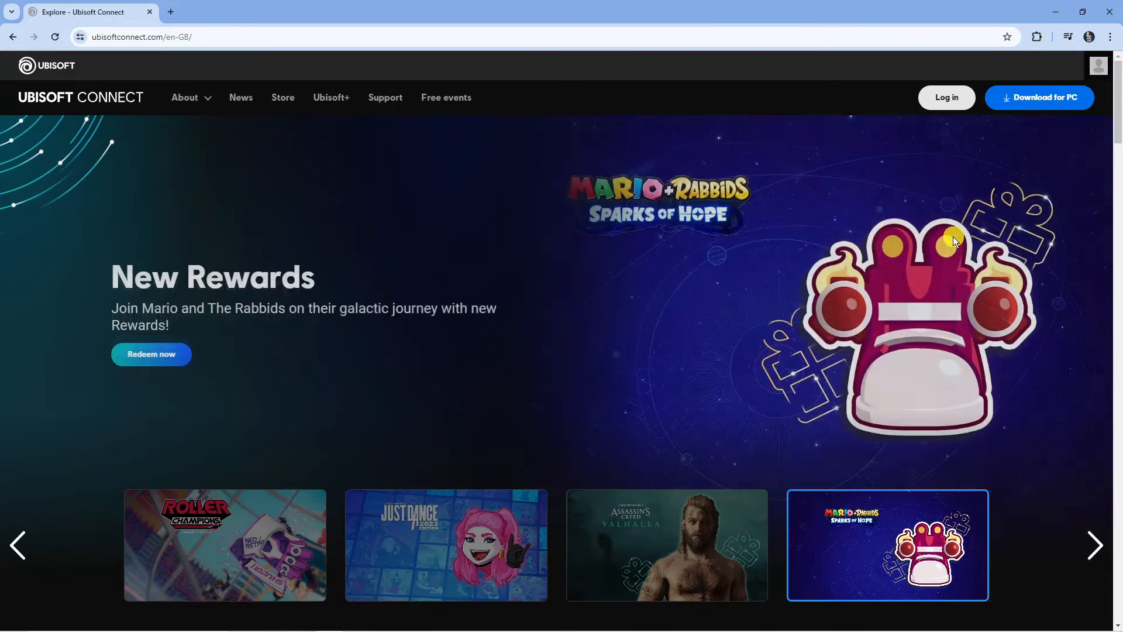
click(184, 98)
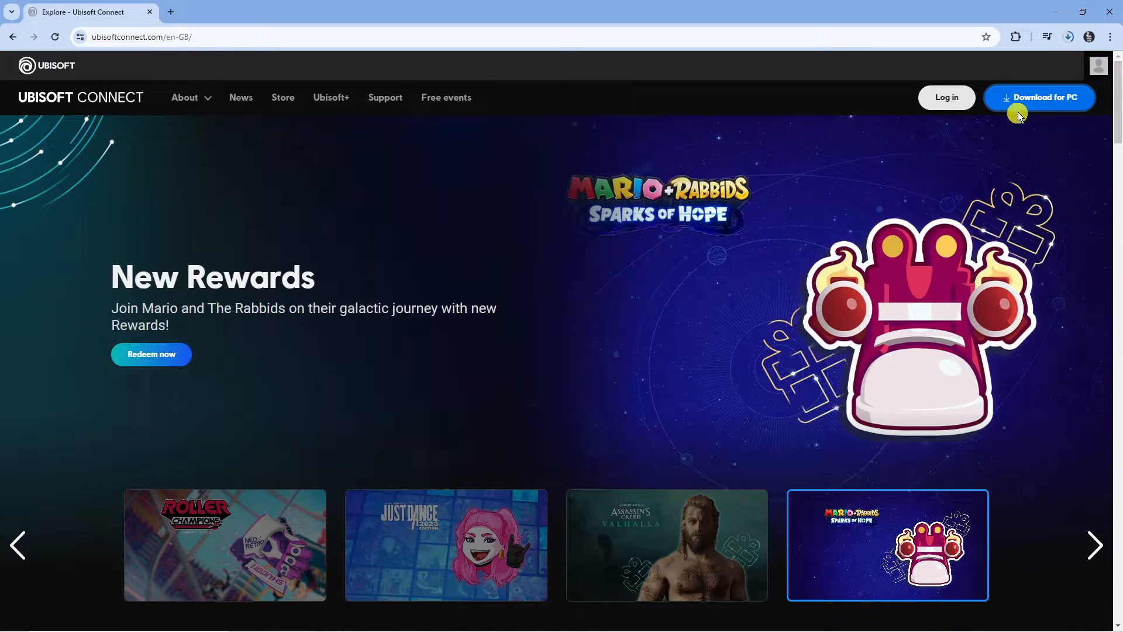
mouse_move(1049, 100)
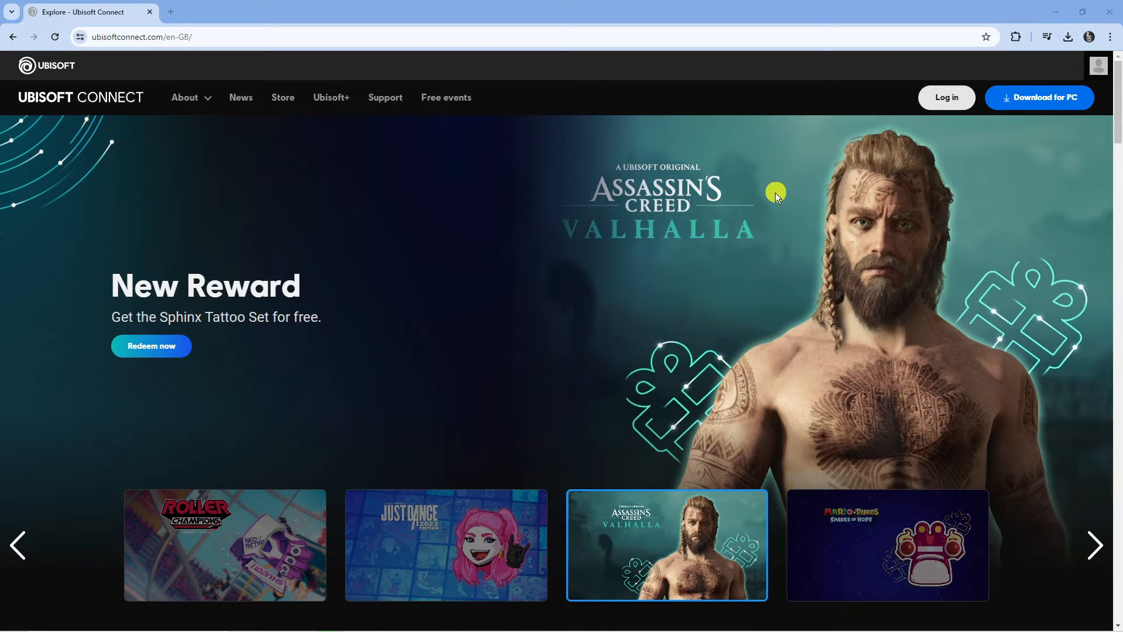
click(886, 544)
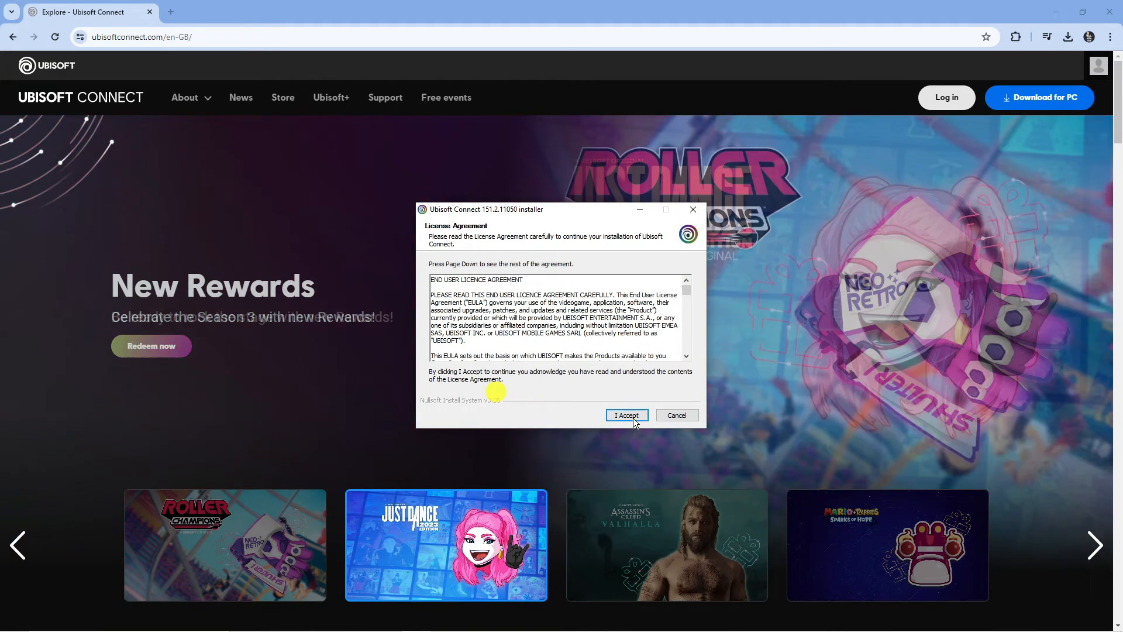
- Accept the license, install to the default folder, and finish with 'Run Ubisoft Connect' checked
click(626, 415)
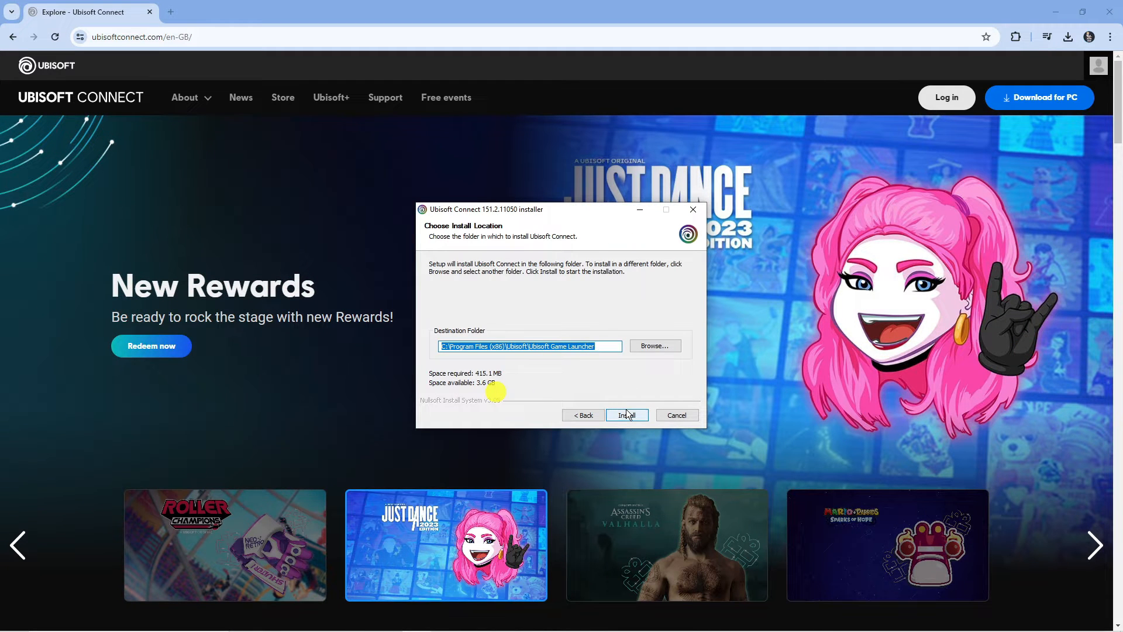
click(626, 415)
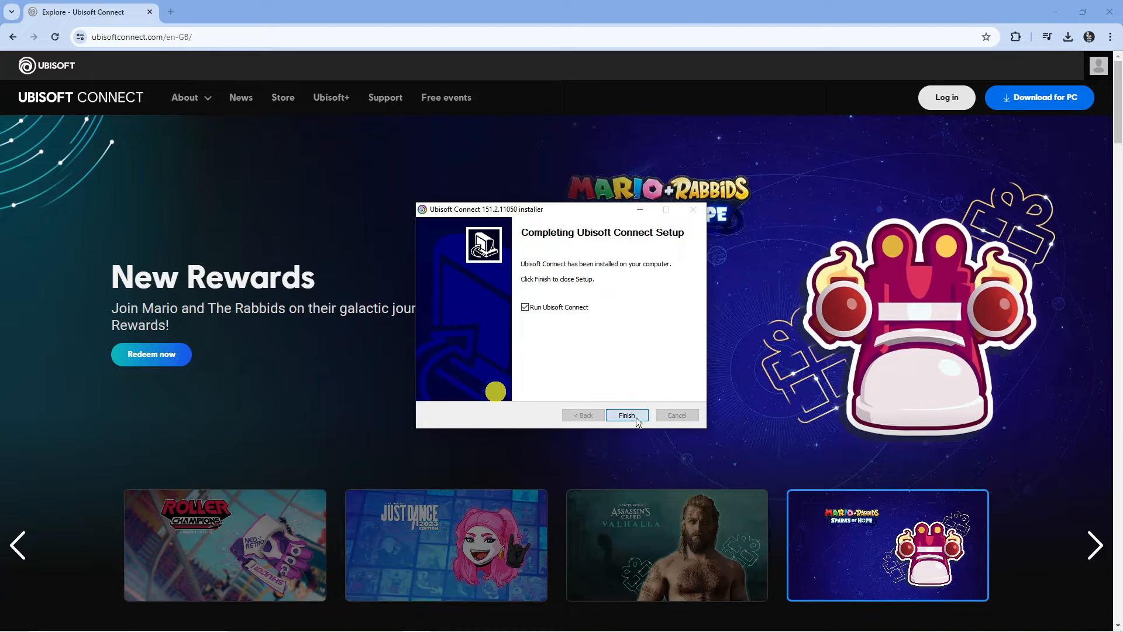
click(625, 415)
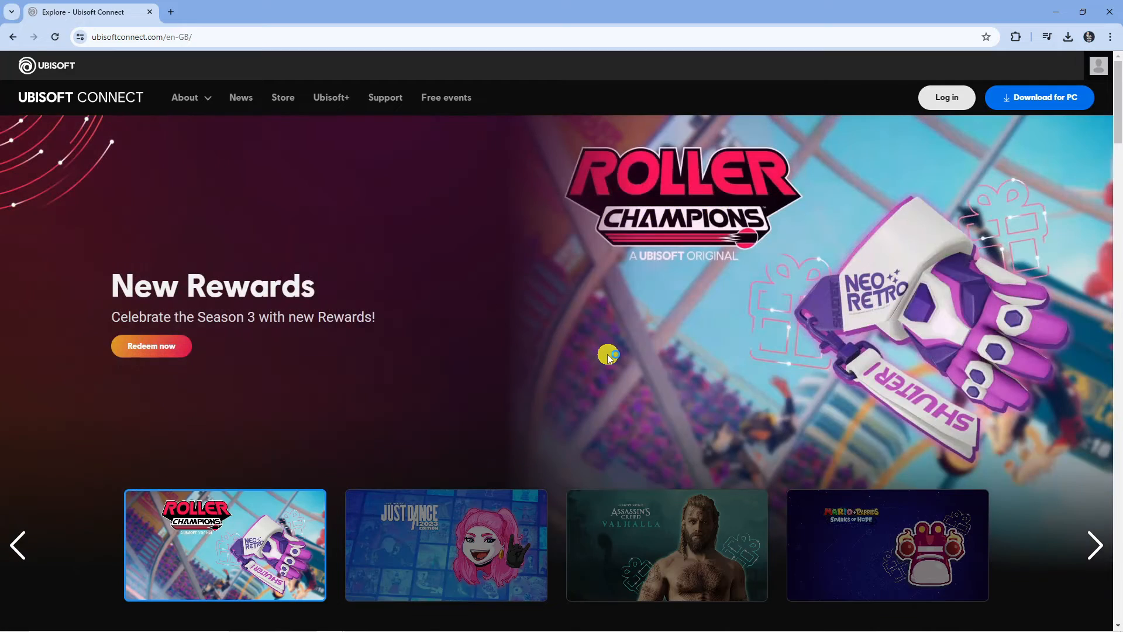
click(946, 97)
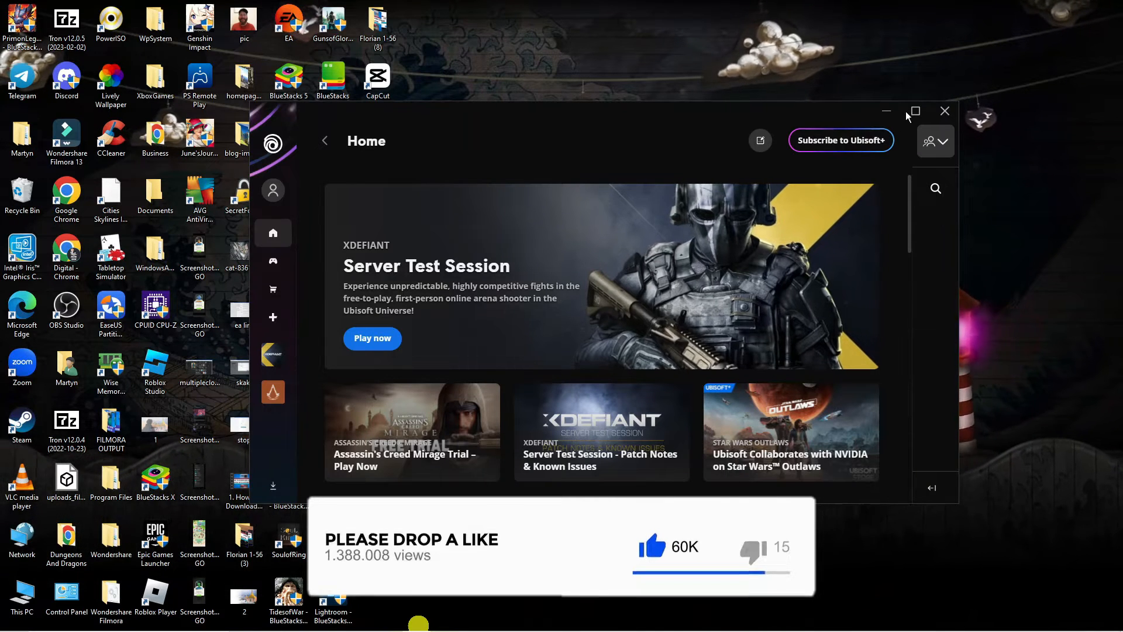
- Maximize the launcher and open Settings from the account name menu
click(914, 111)
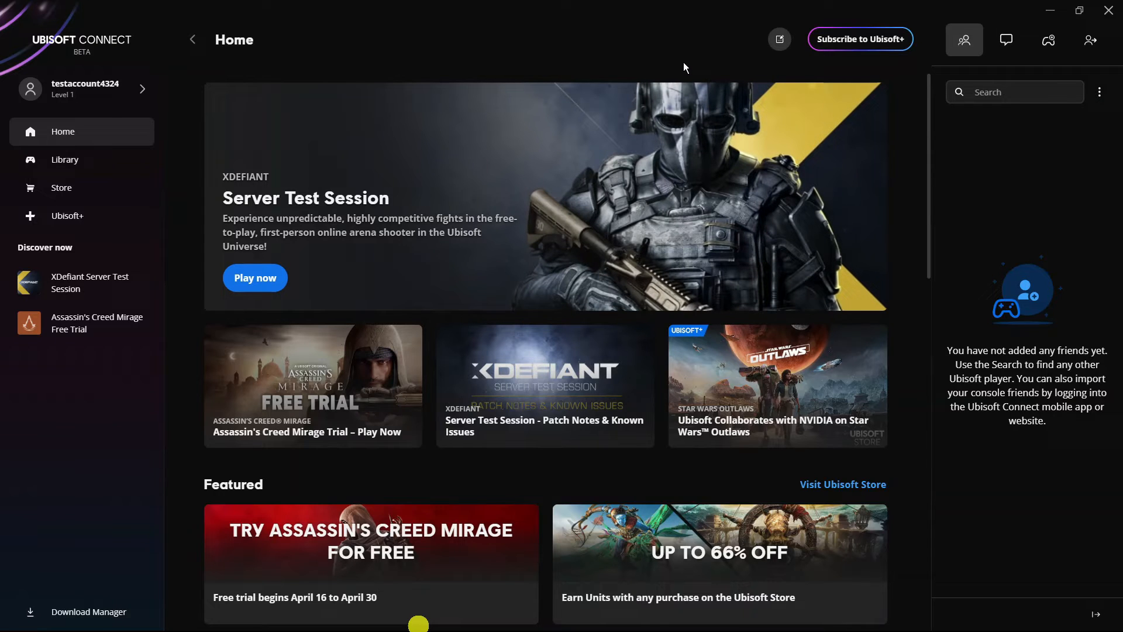
mouse_move(632, 66)
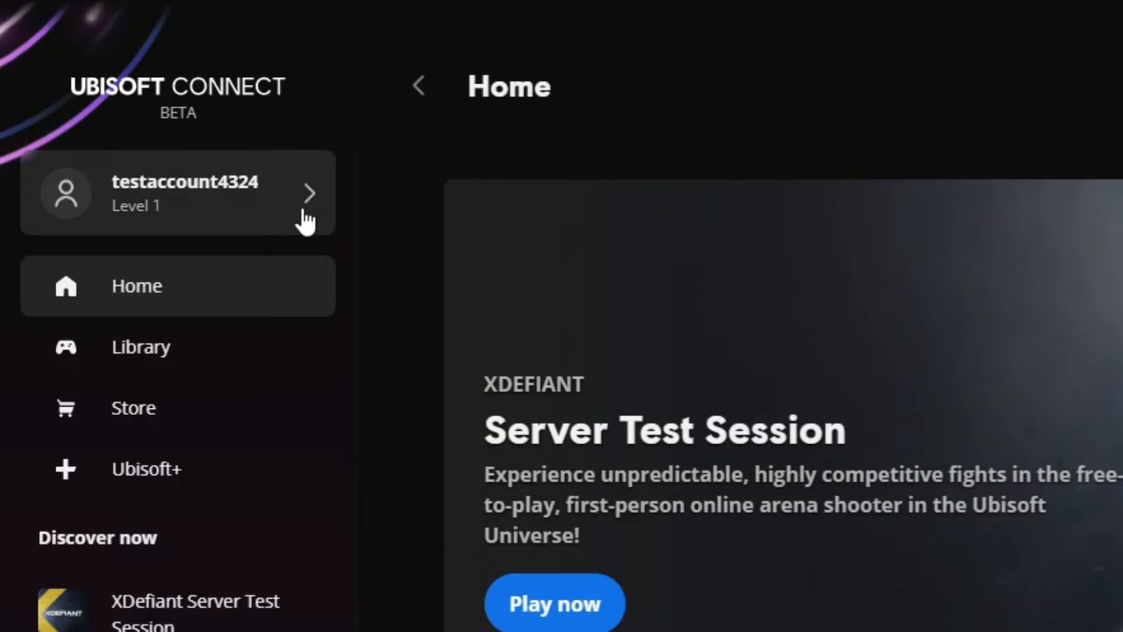
mouse_move(207, 215)
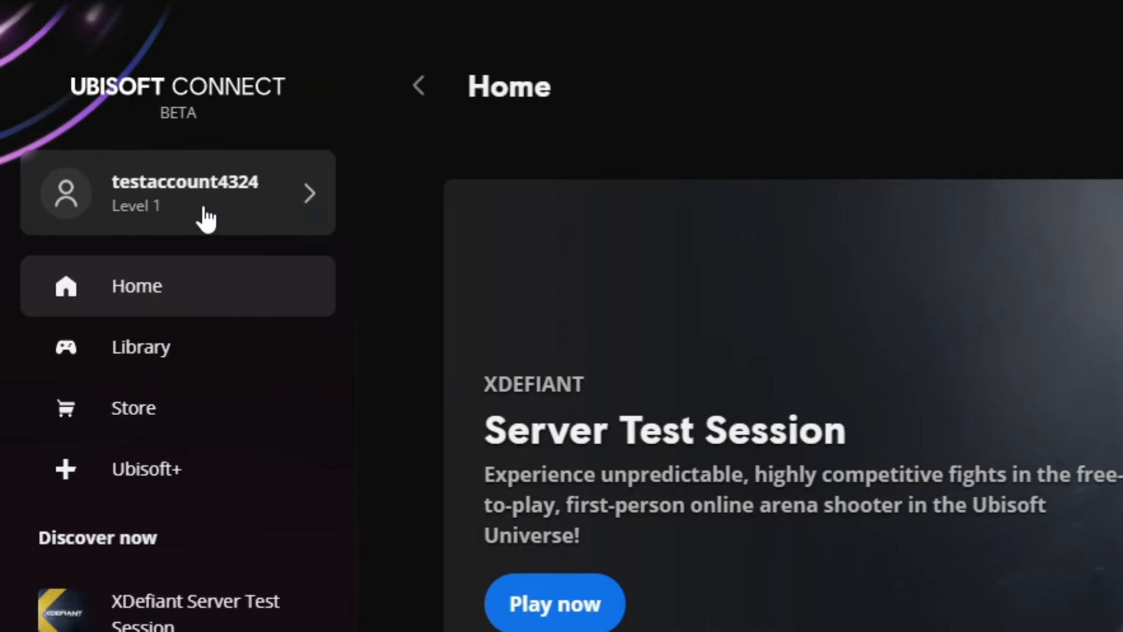
click(178, 193)
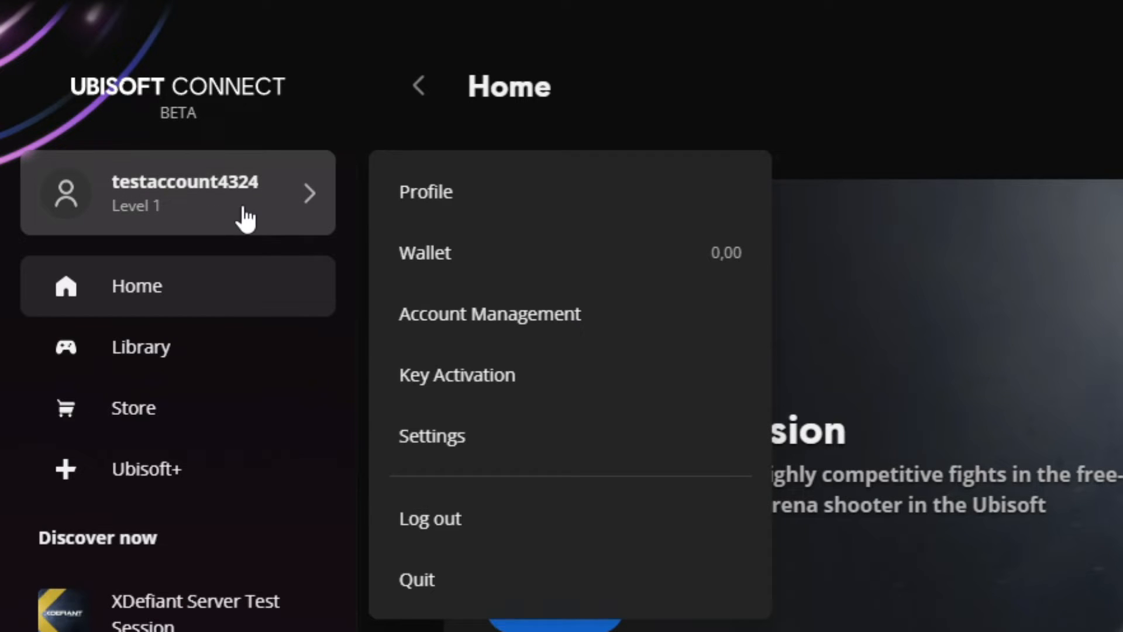
mouse_move(548, 323)
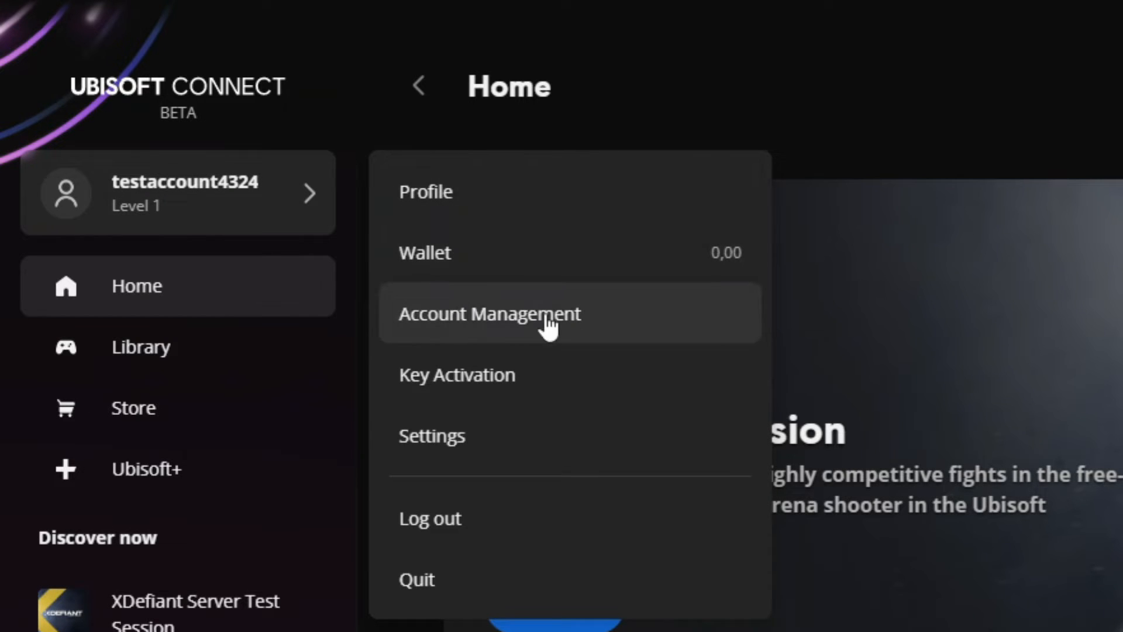
click(431, 435)
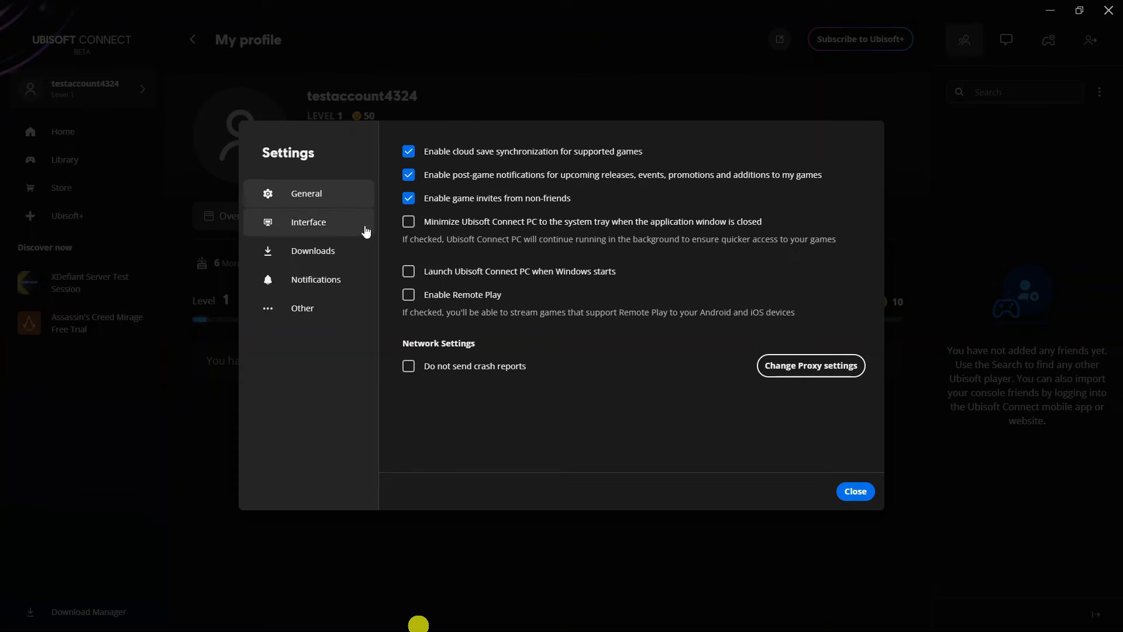
mouse_move(338, 308)
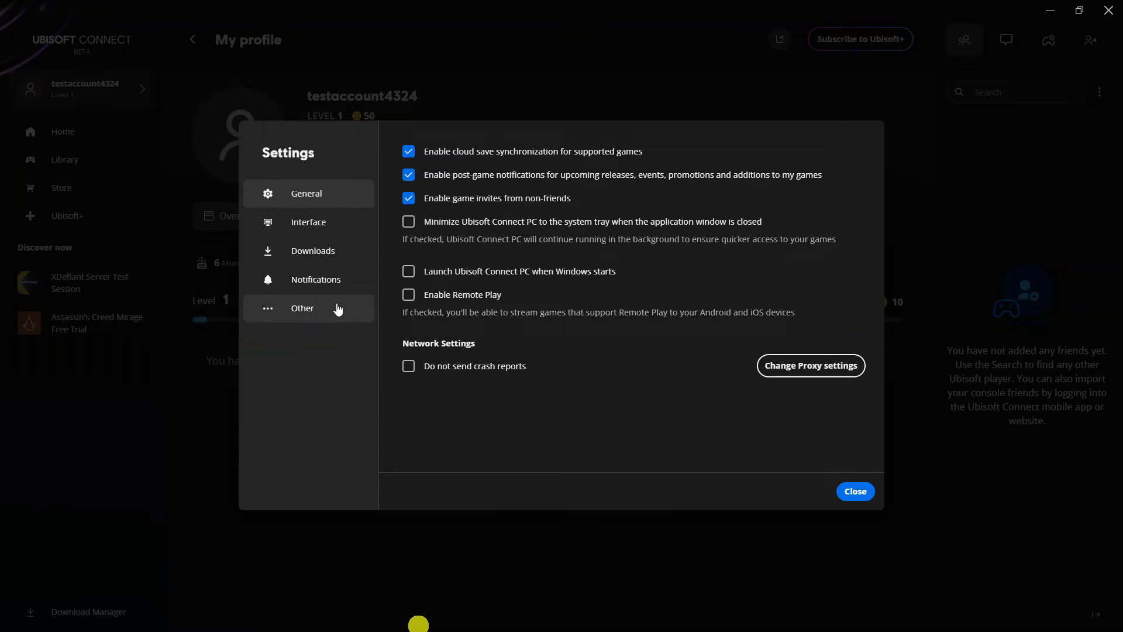
- Under Other, tick 'Remind me of account linking next time I launch a Steam game' and close Settings
click(303, 309)
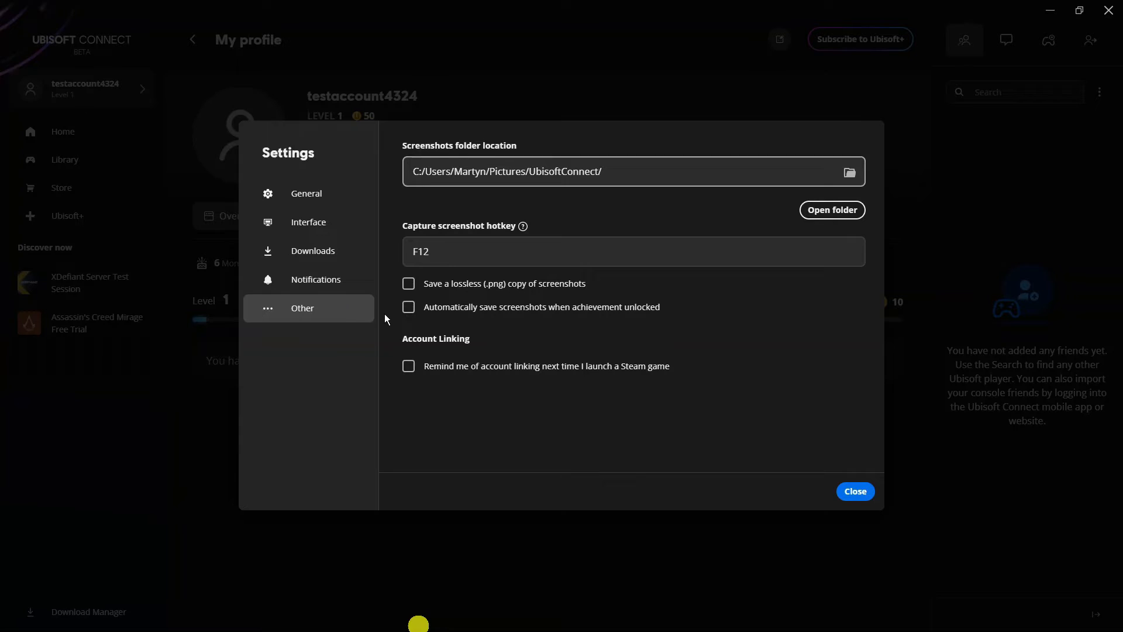
double_click(435, 338)
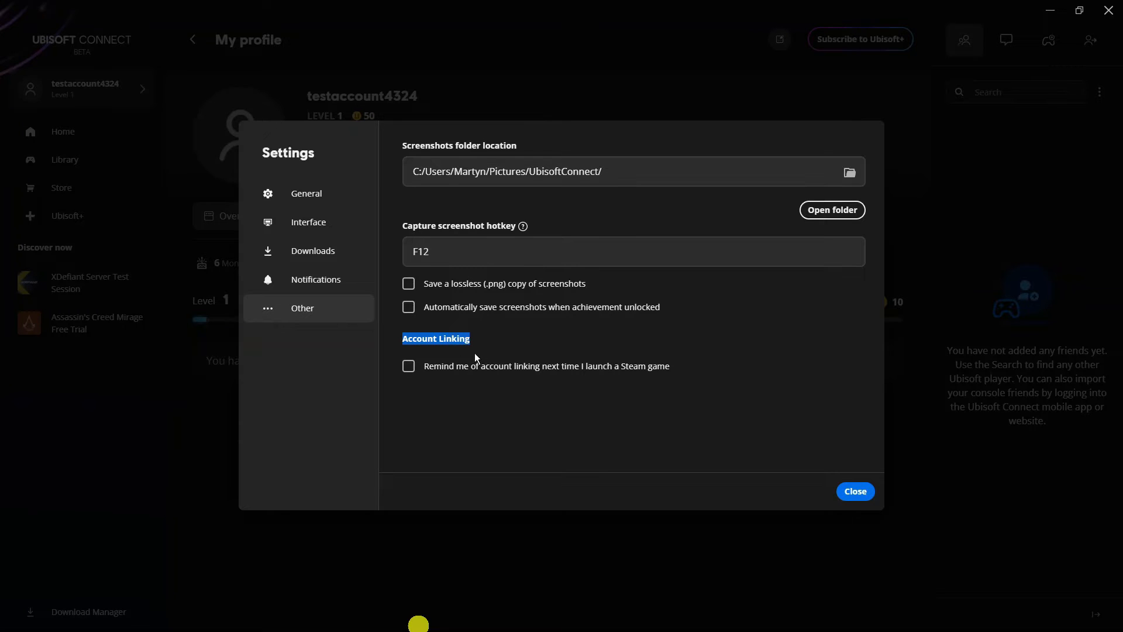
mouse_move(562, 377)
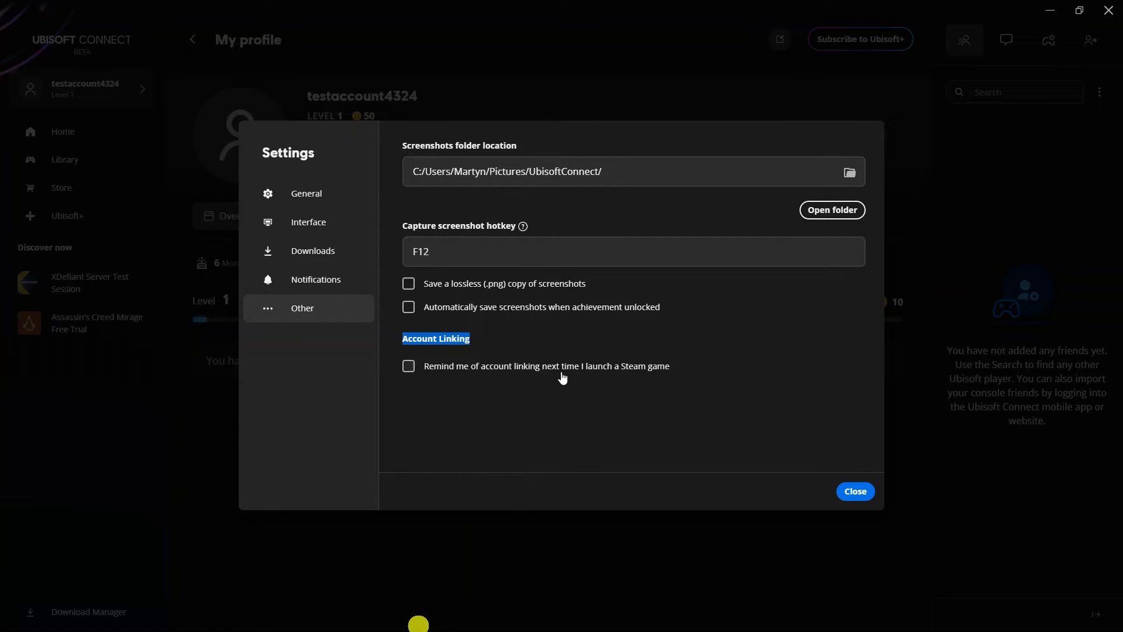
mouse_move(509, 374)
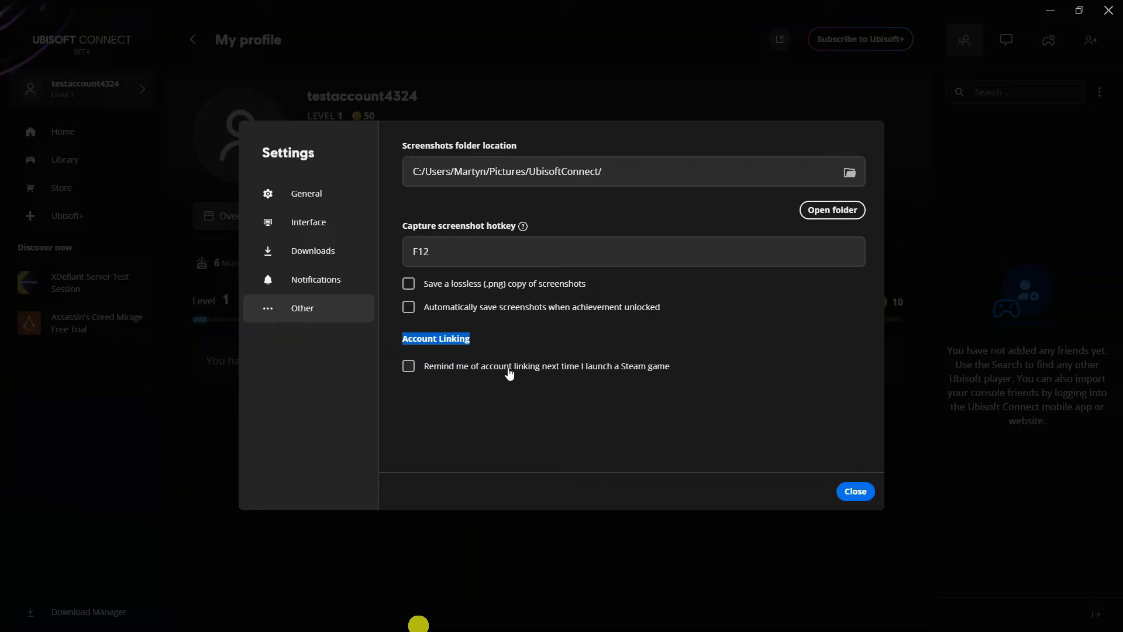
click(408, 366)
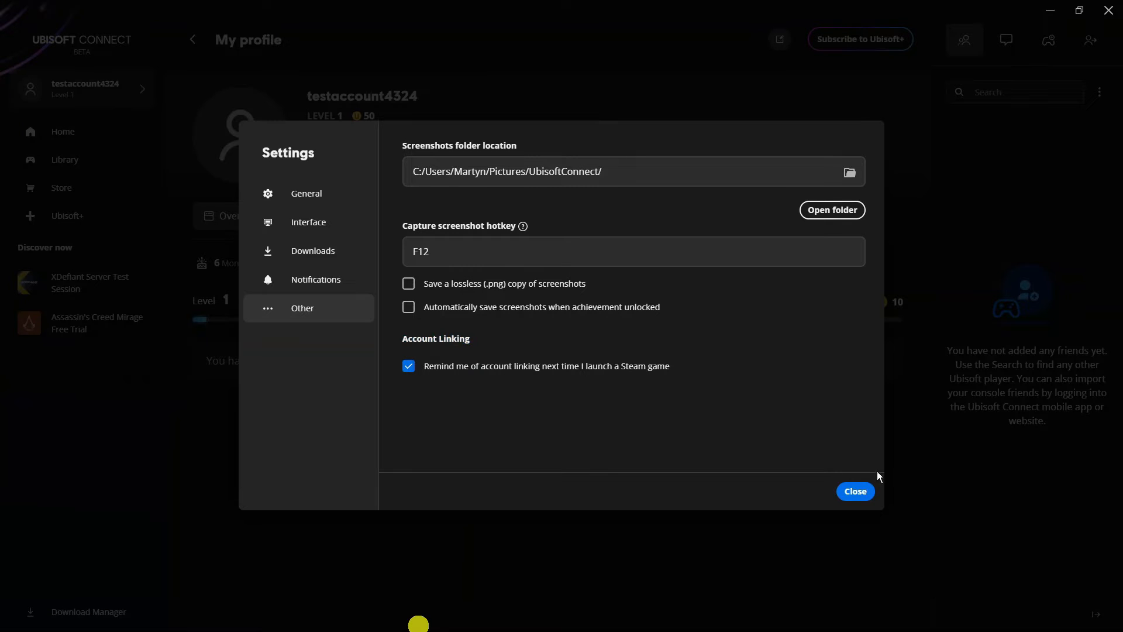
click(855, 491)
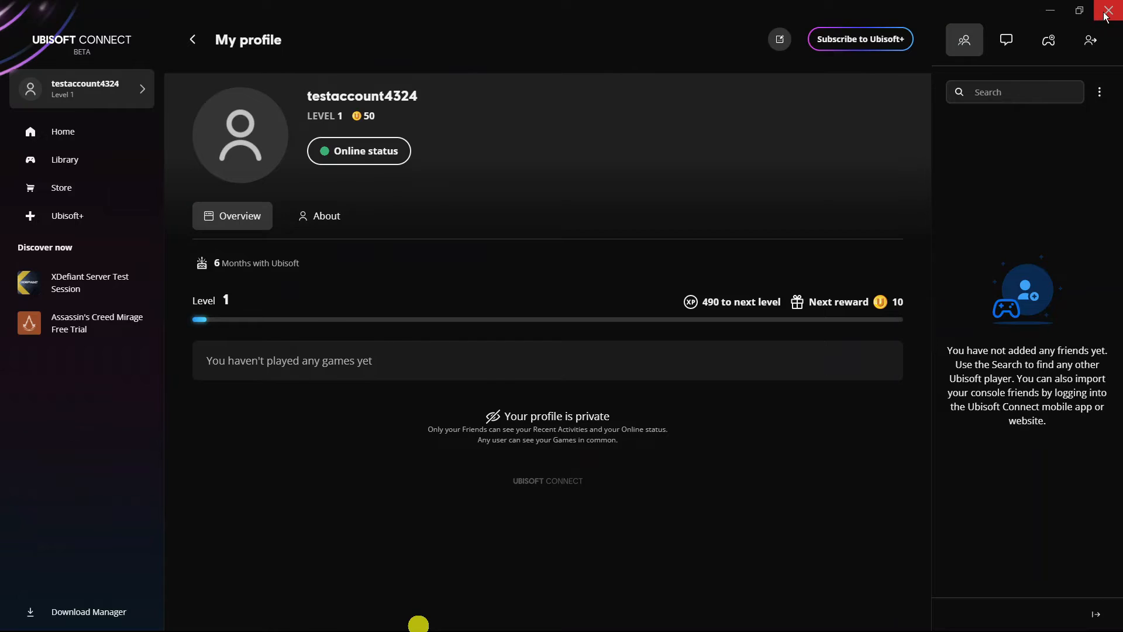
- Exit Ubisoft Connect completely, then search Windows for 'steam' to launch it
click(1110, 11)
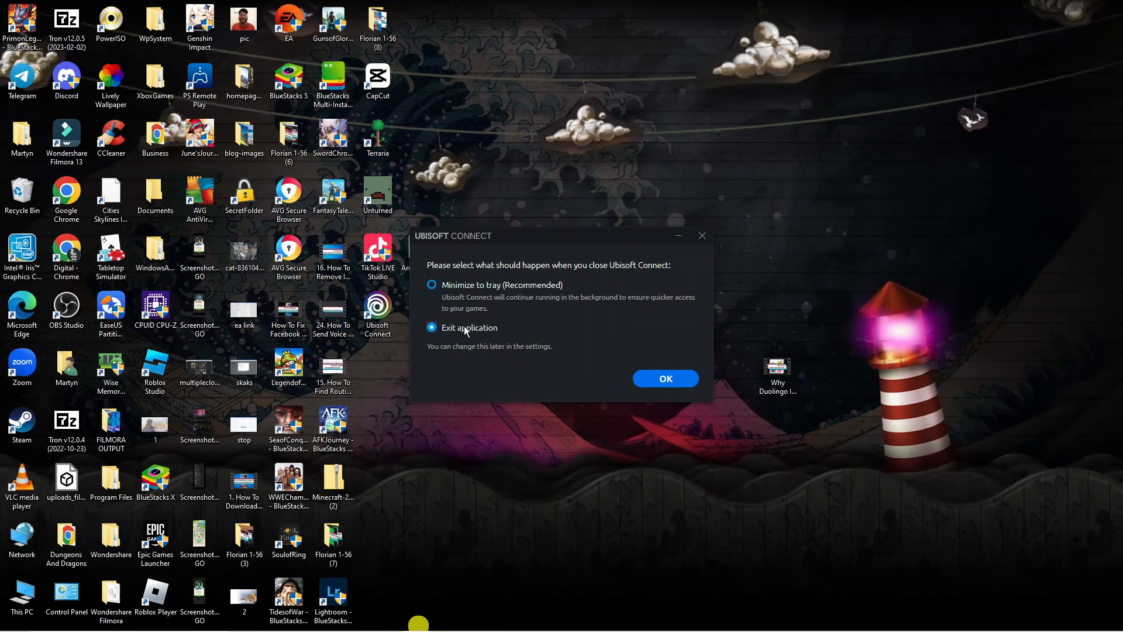
click(664, 378)
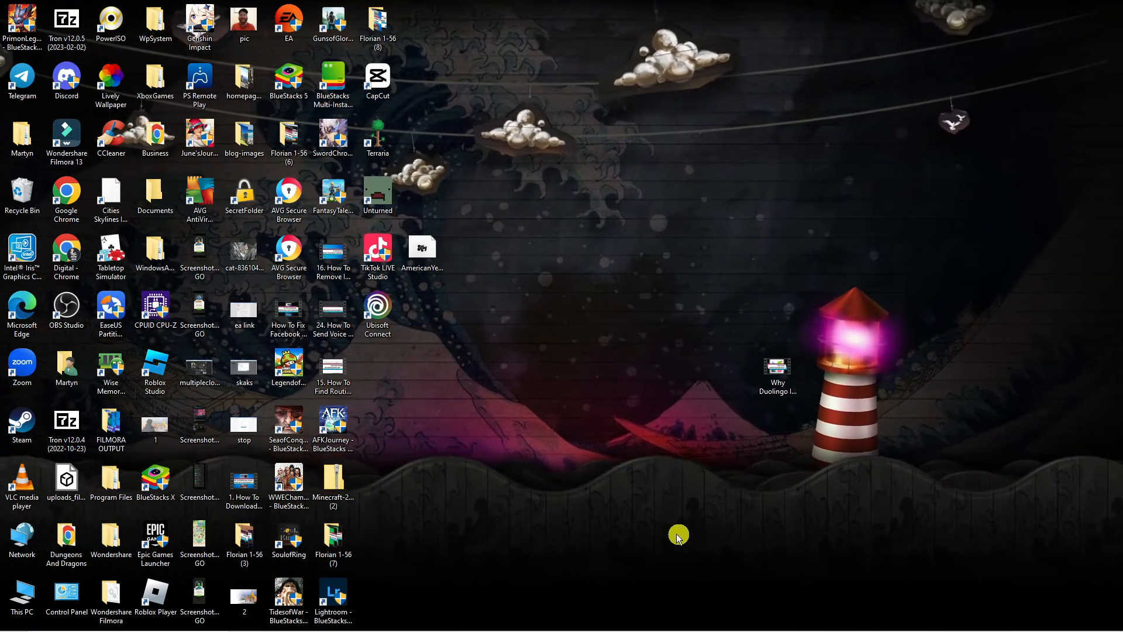
click(13, 619)
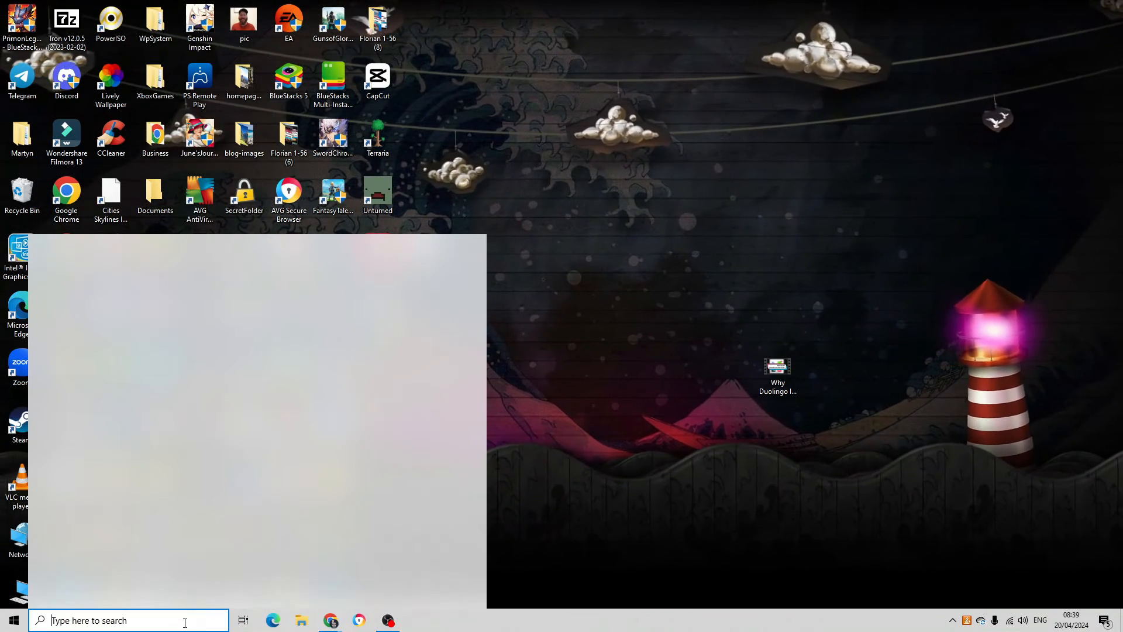
text(steam#)
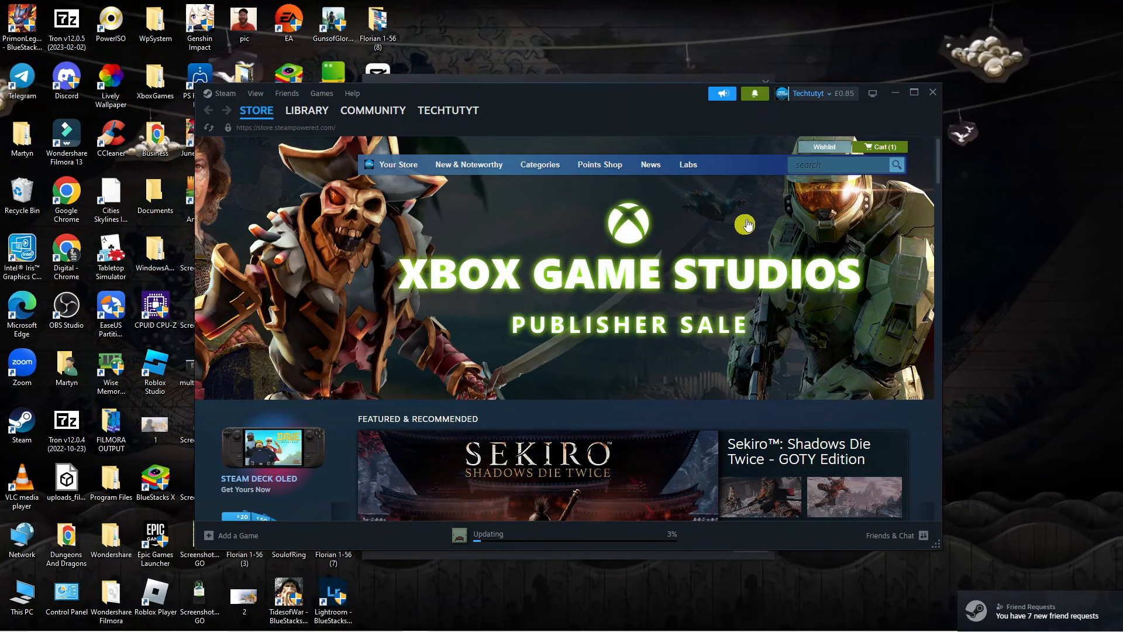
- Maximise Steam and open the Library Home view
click(913, 92)
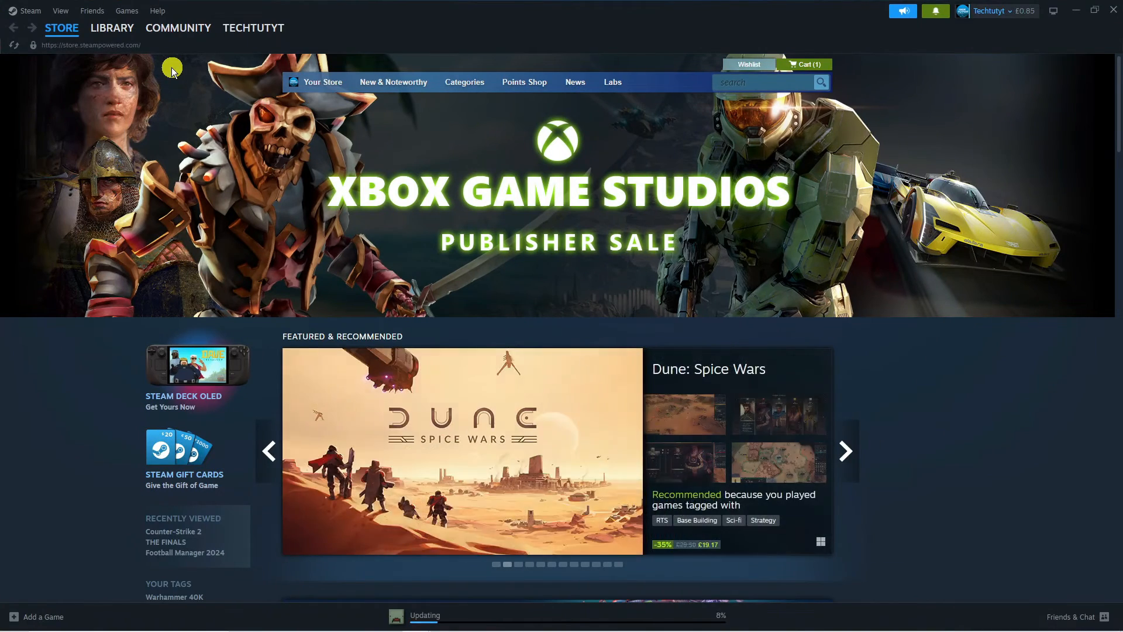
click(111, 27)
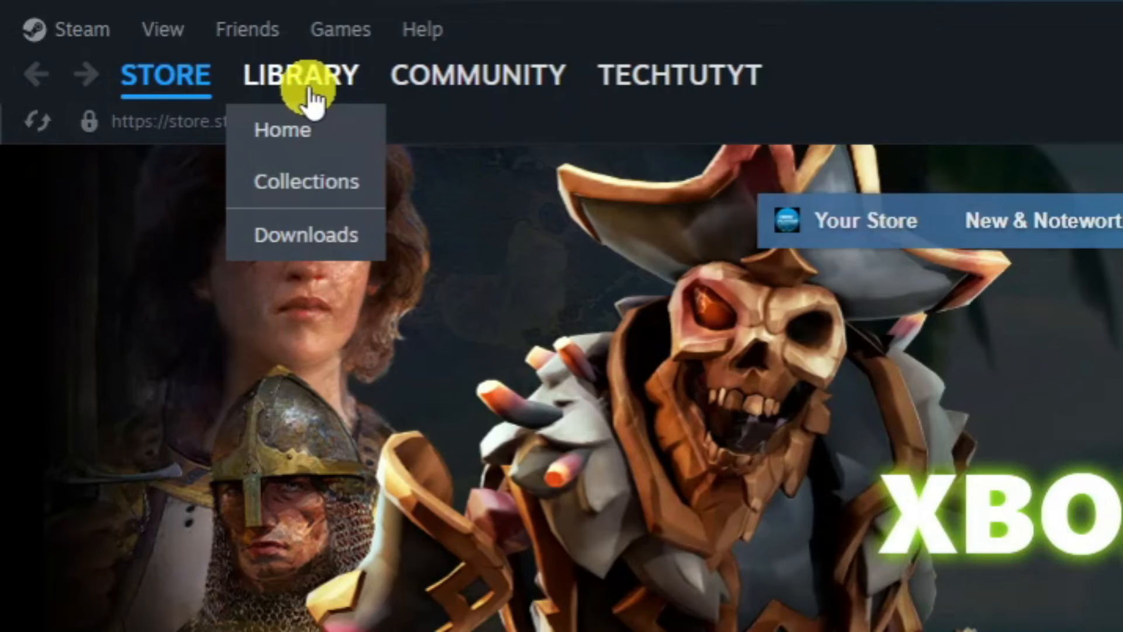
click(282, 130)
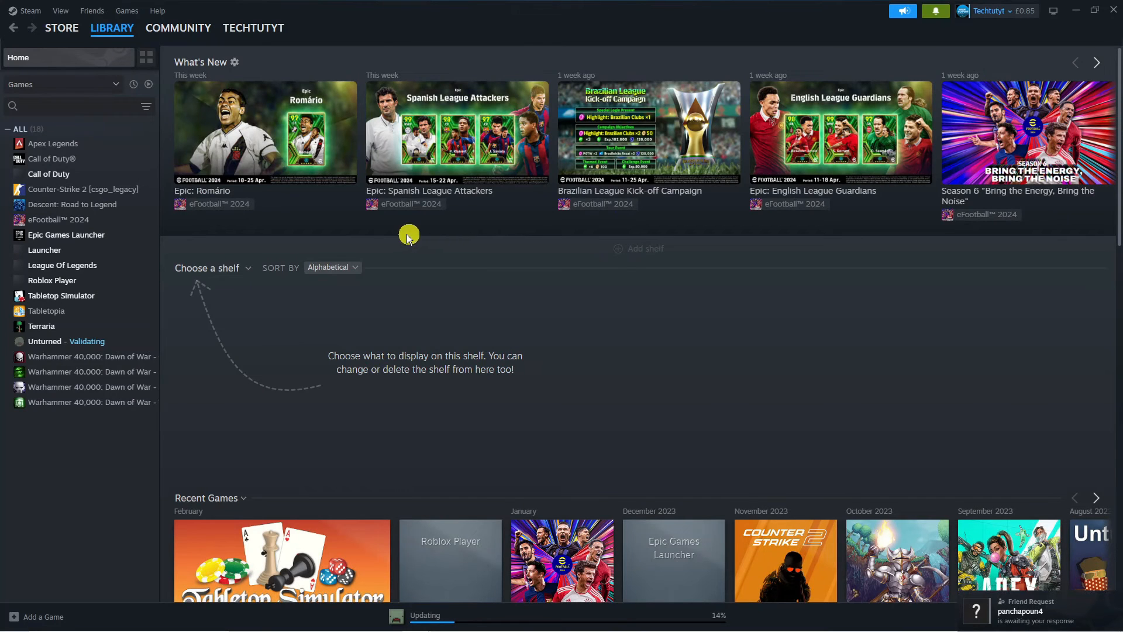
mouse_move(156, 188)
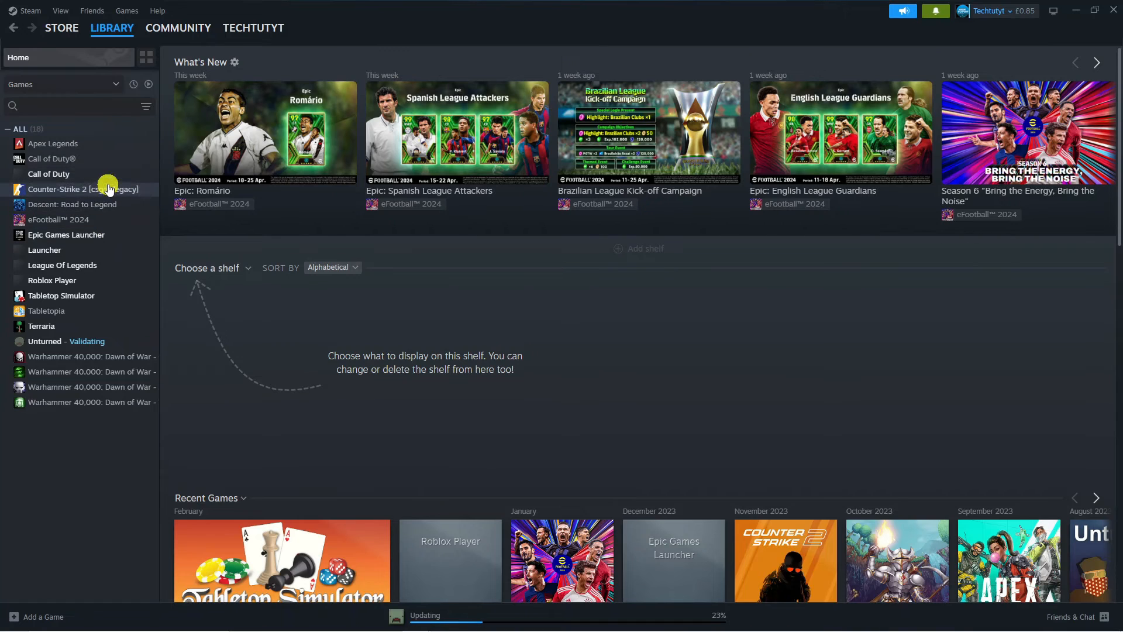
- Select Epic Games Launcher in the library's left games list
click(65, 235)
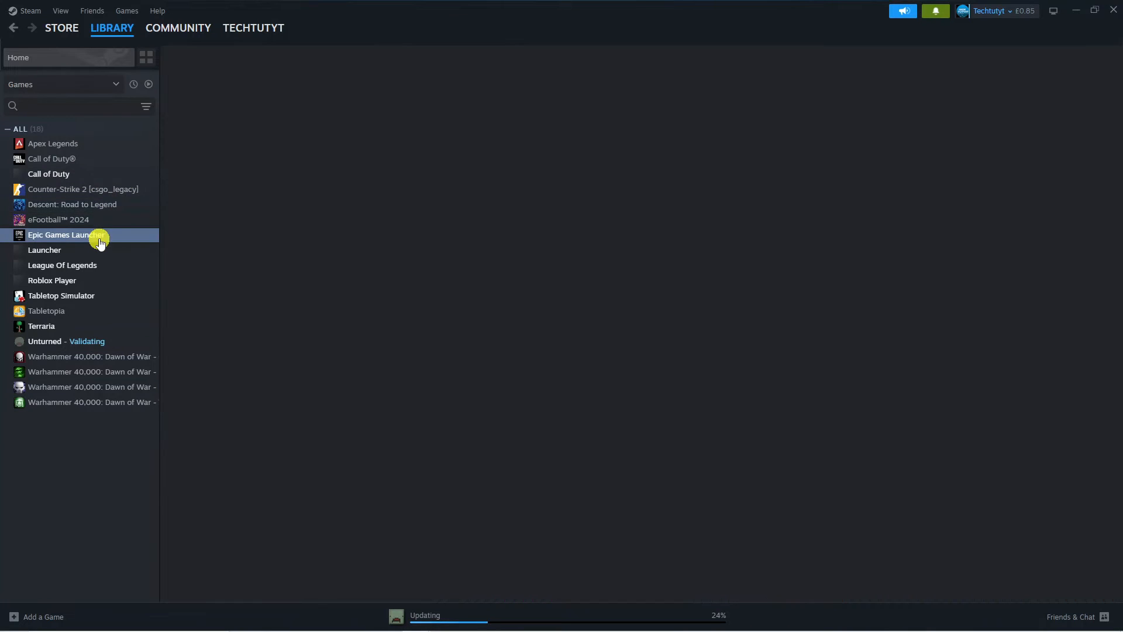
click(64, 234)
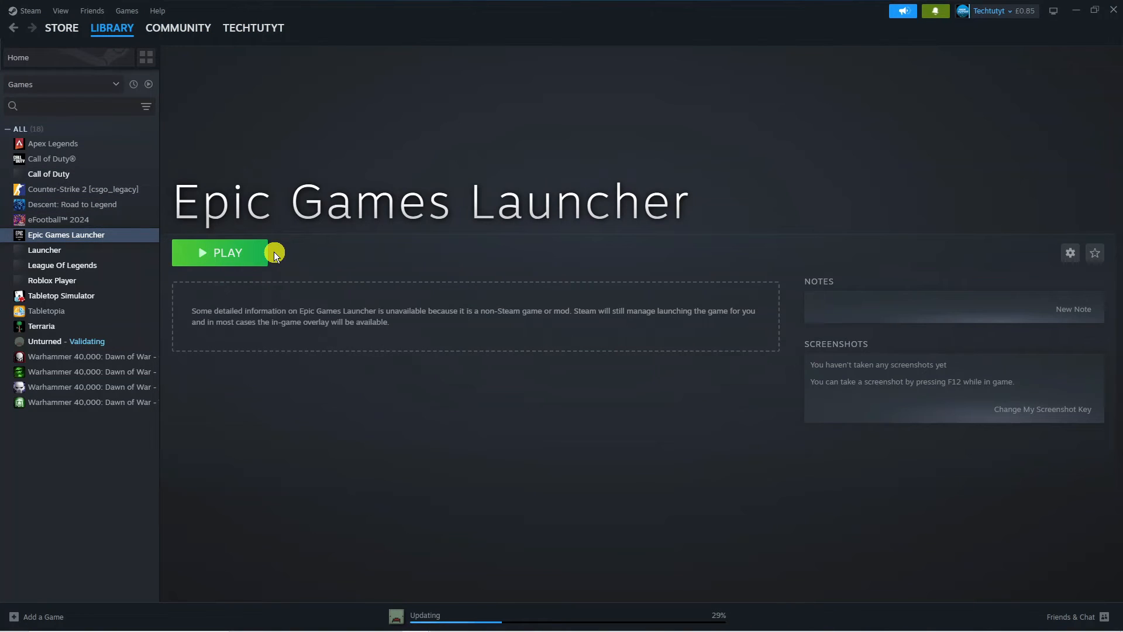
mouse_move(306, 253)
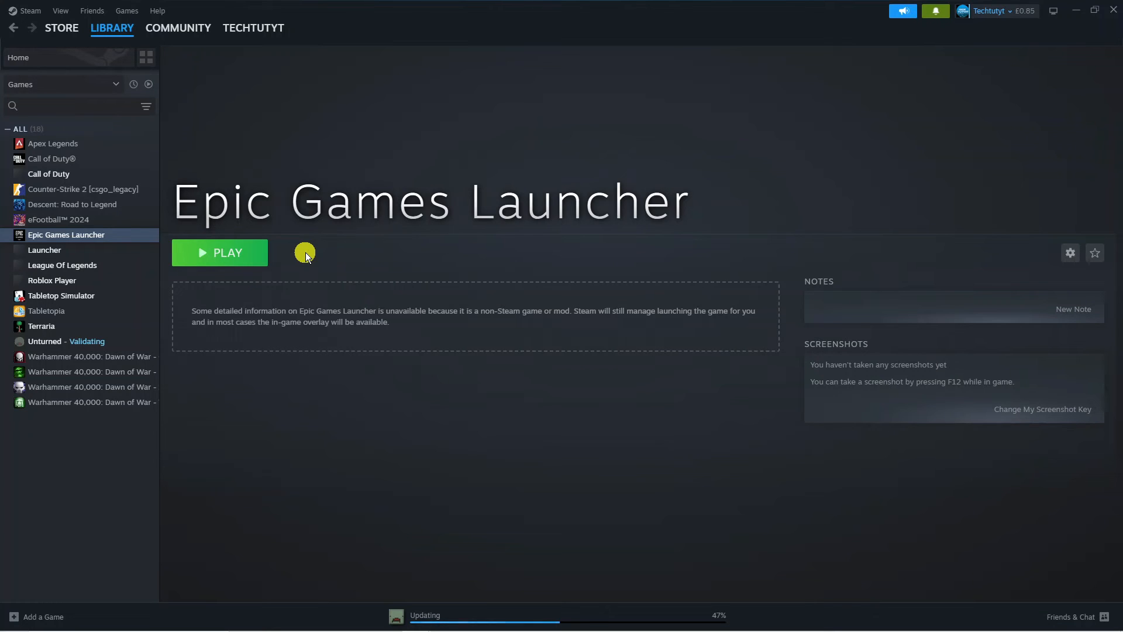
mouse_move(828, 236)
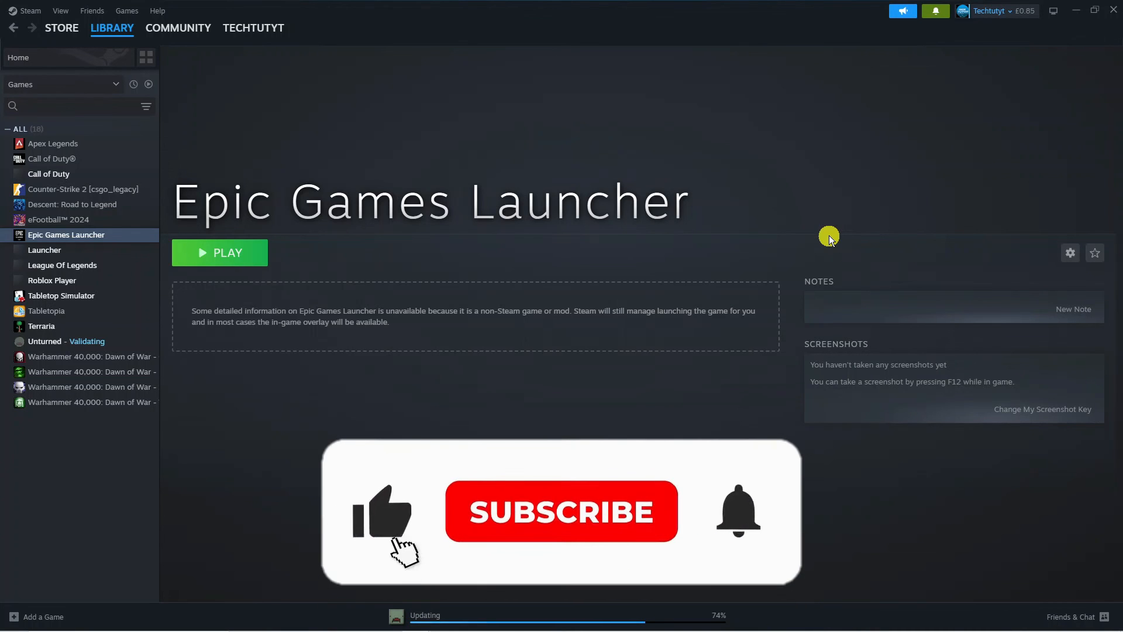
click(561, 511)
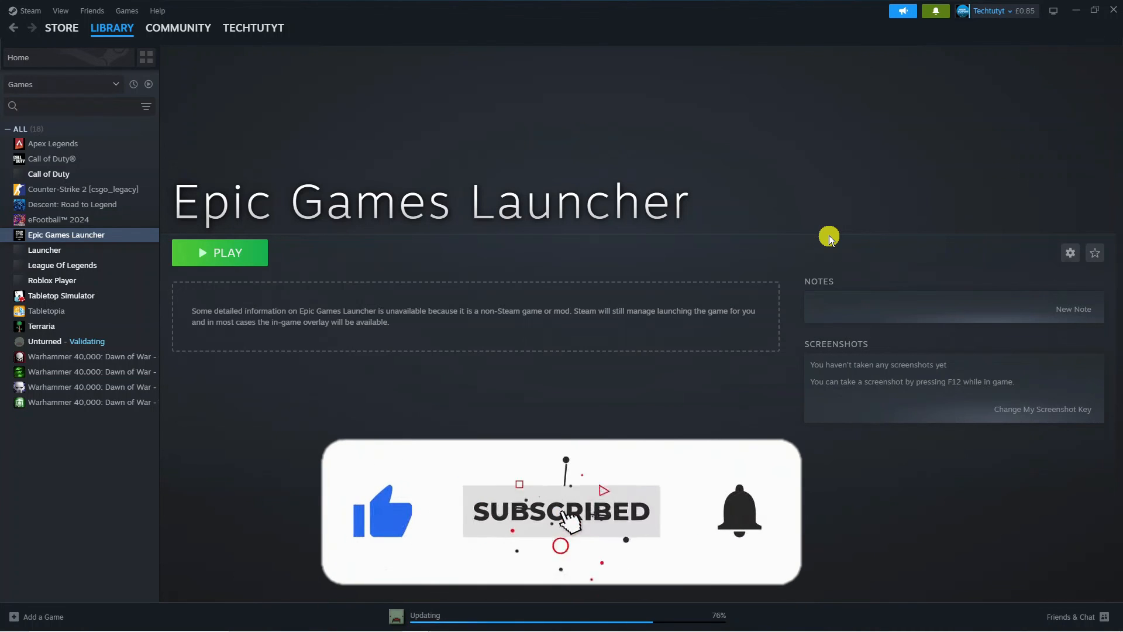